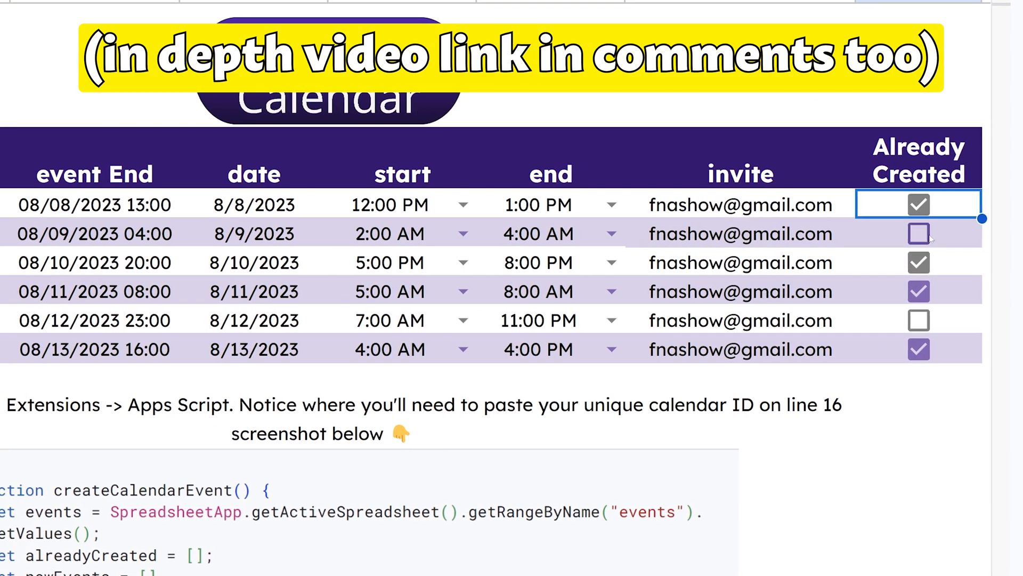
Mark the 8/9 event as Already Created and move the 8/12 event's date to August 15.
{"action": "left_click", "coordinate": [919, 233]}
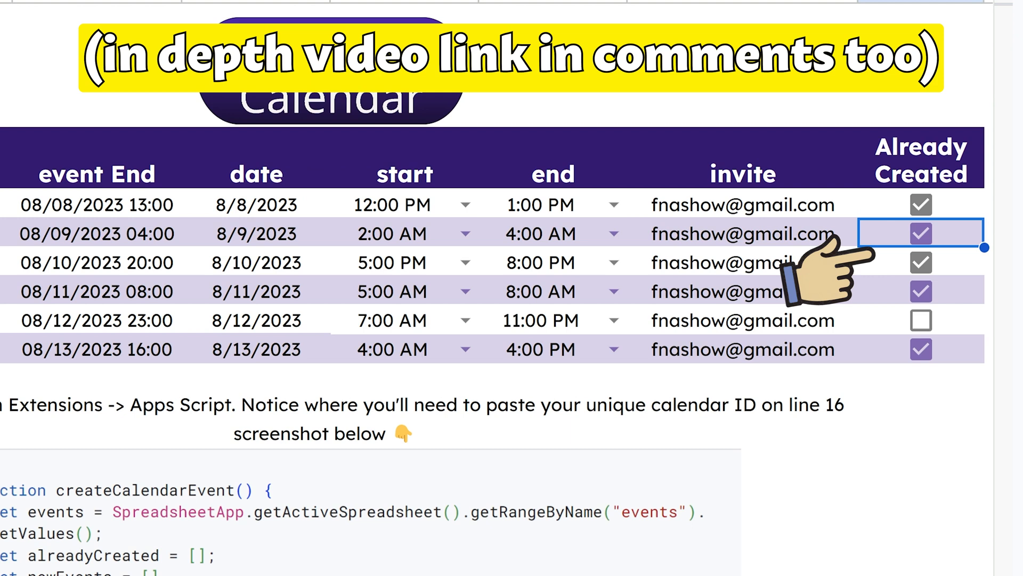
{"action": "left_click", "coordinate": [96, 320]}
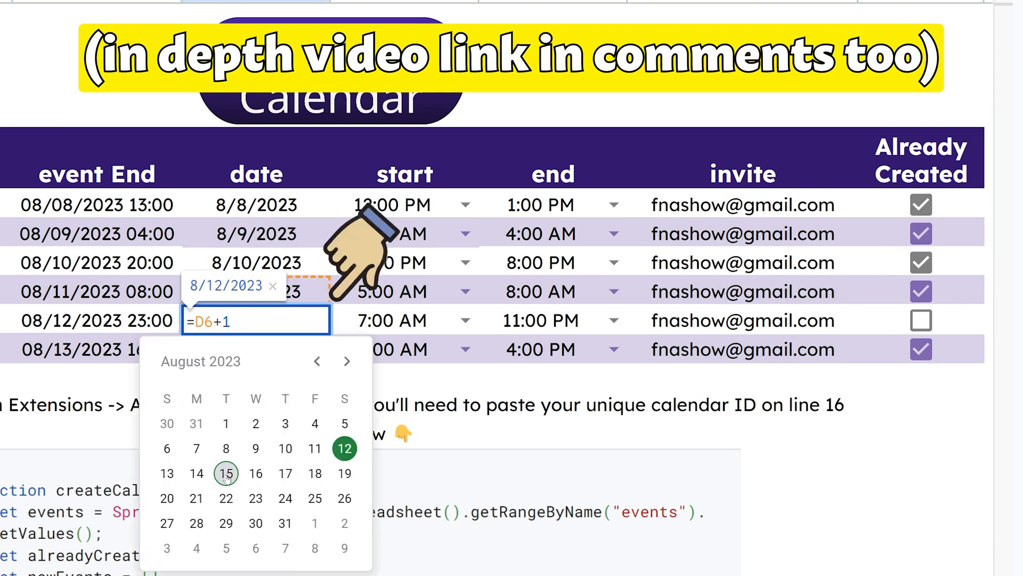
{"action": "left_click", "coordinate": [226, 473]}
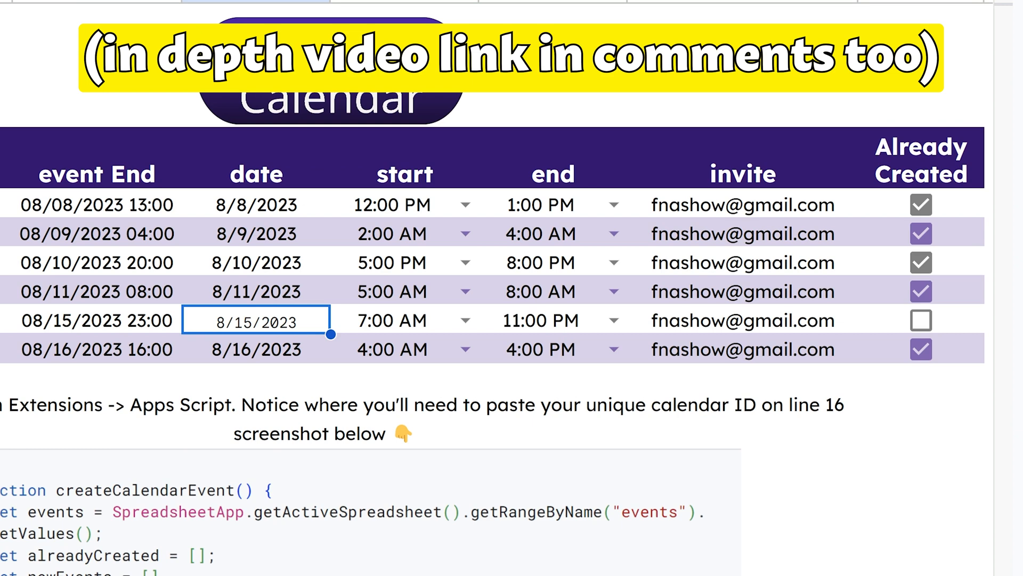
{"action": "scroll", "scroll_direction": "down", "scroll_amount": 3}
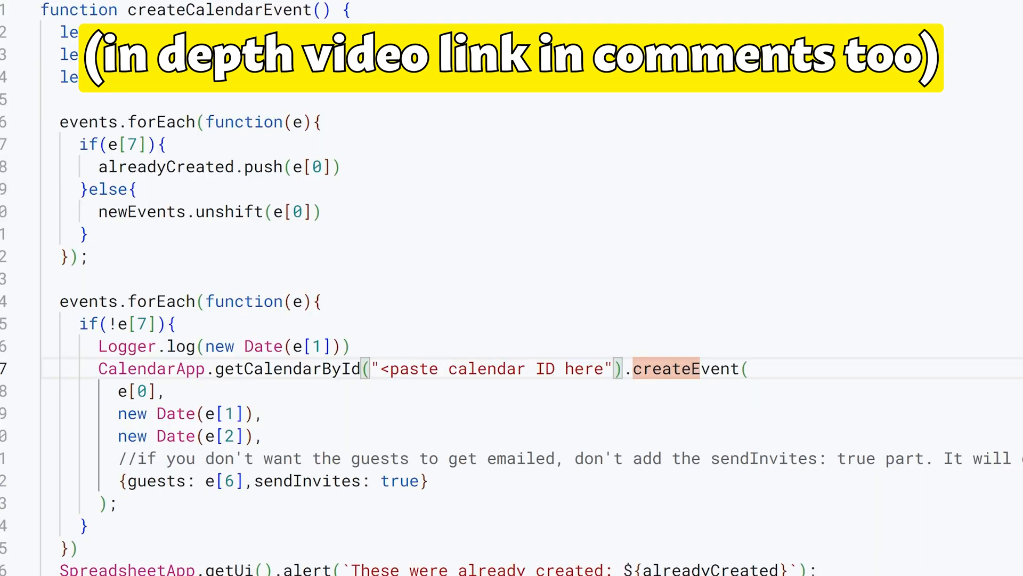
Select the '<paste calendar ID here>' placeholder in getCalendarById on line 17.
{"action": "double_click", "coordinate": [410, 369]}
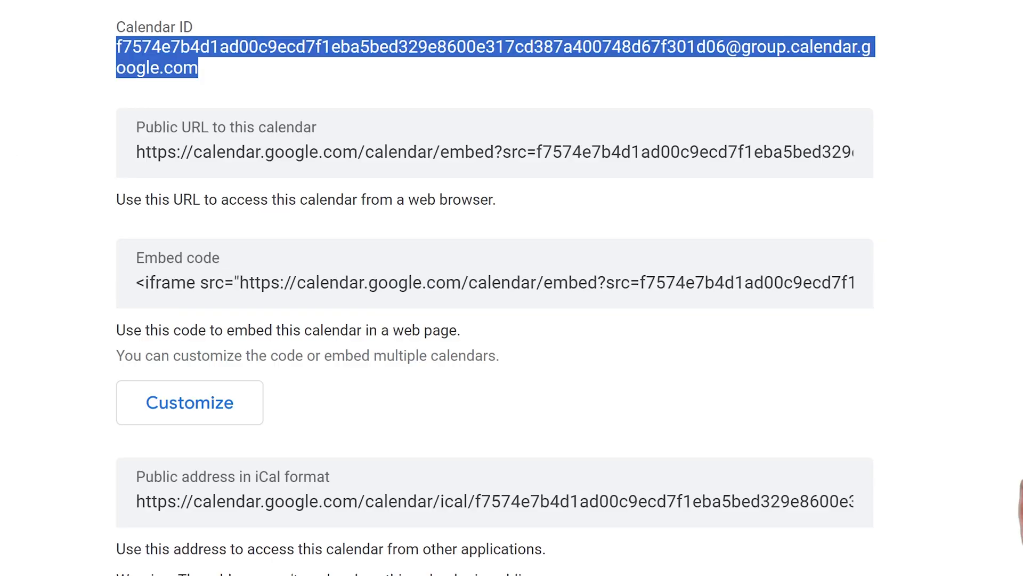
Scroll the calendar settings to the Integrate calendar section and copy the Calendar ID.
{"action": "scroll", "scroll_direction": "down", "scroll_amount": 3}
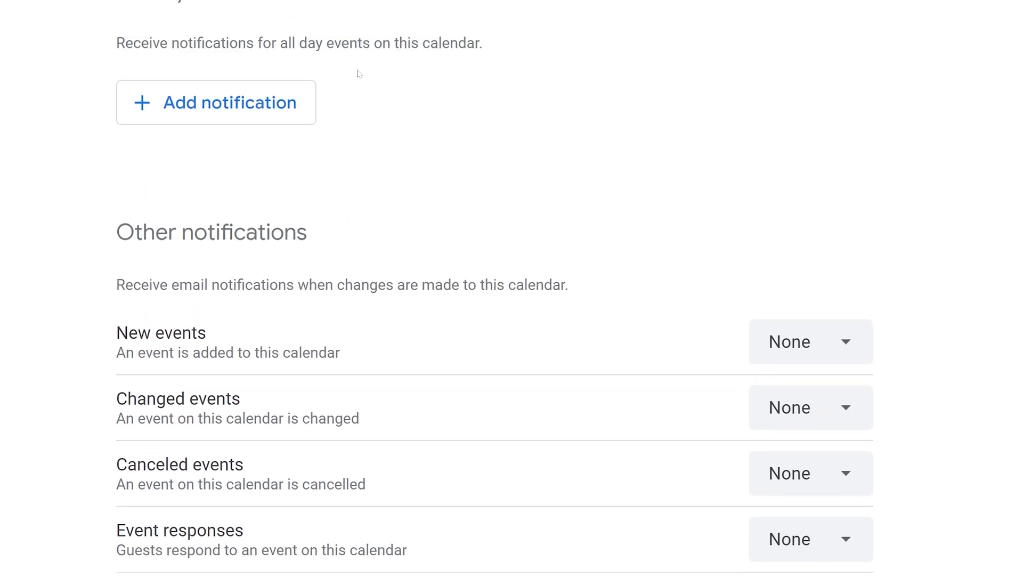
{"action": "scroll", "scroll_direction": "down", "scroll_amount": 3}
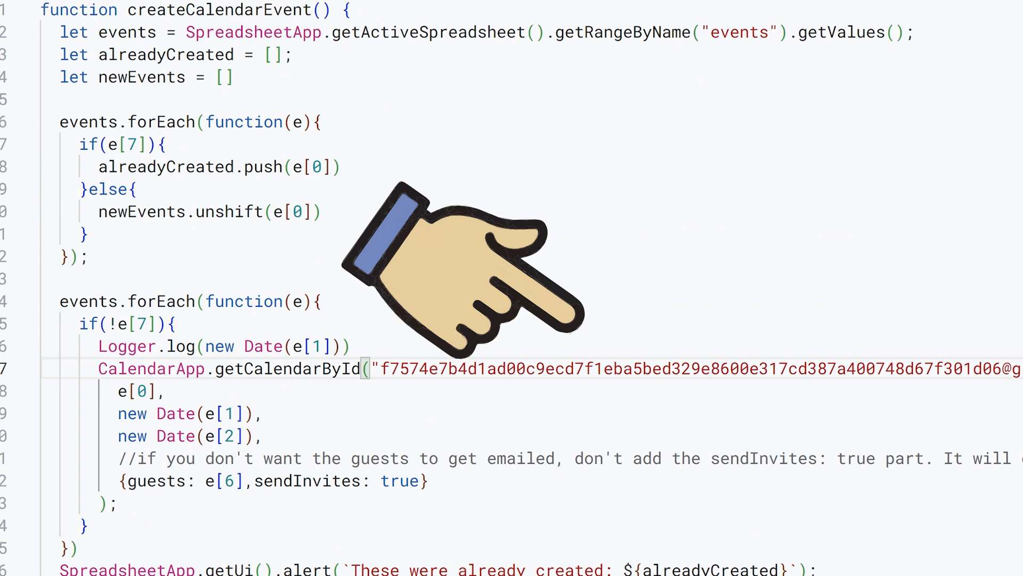
Paste the Calendar ID into getCalendarById on line 17 and save the project.
{"action": "double_click", "coordinate": [401, 481]}
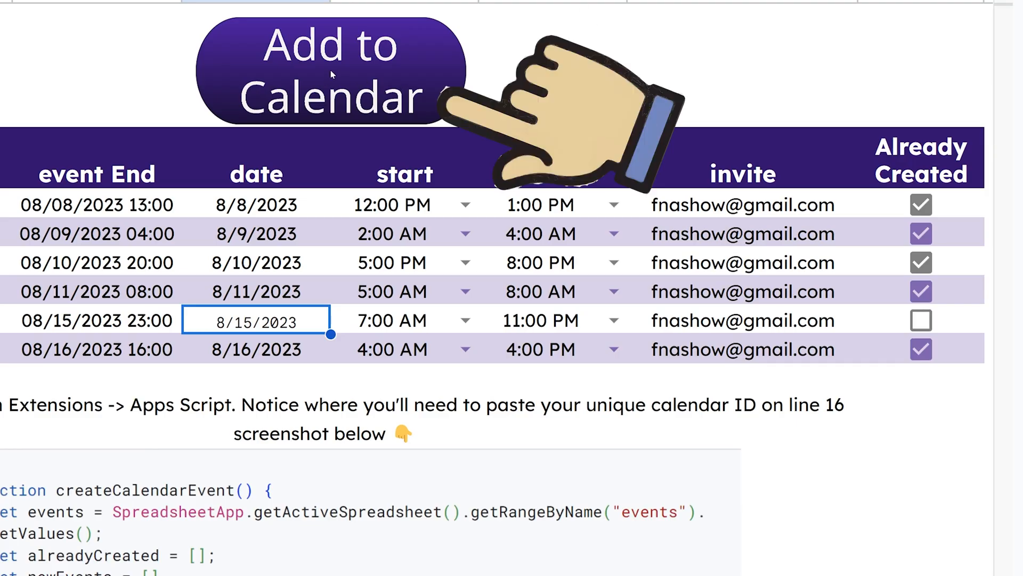
Run Add to Calendar and dismiss the already-created and Speedrunning newly-added alerts.
{"action": "left_click", "coordinate": [331, 70]}
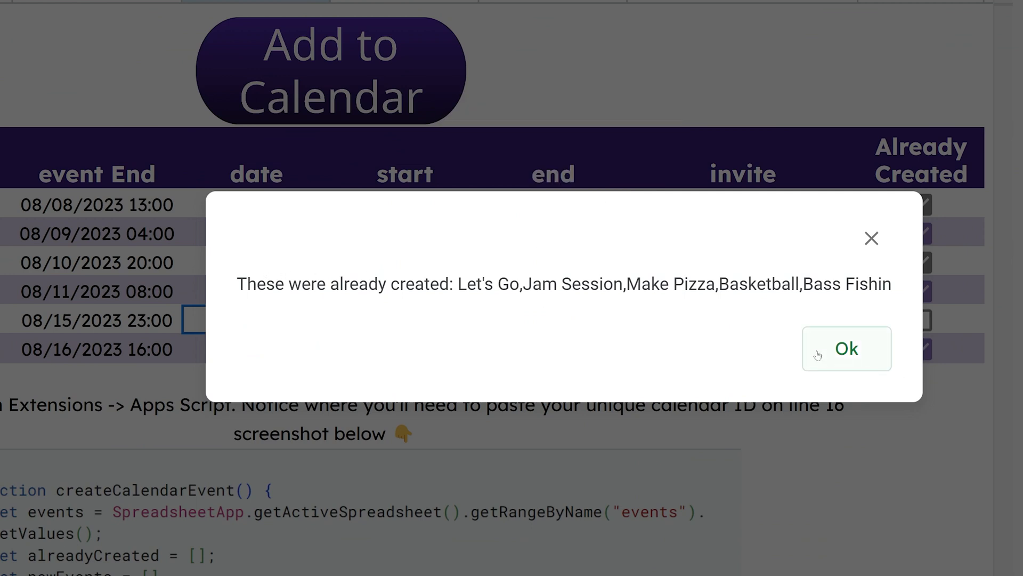
{"action": "left_click", "coordinate": [846, 348]}
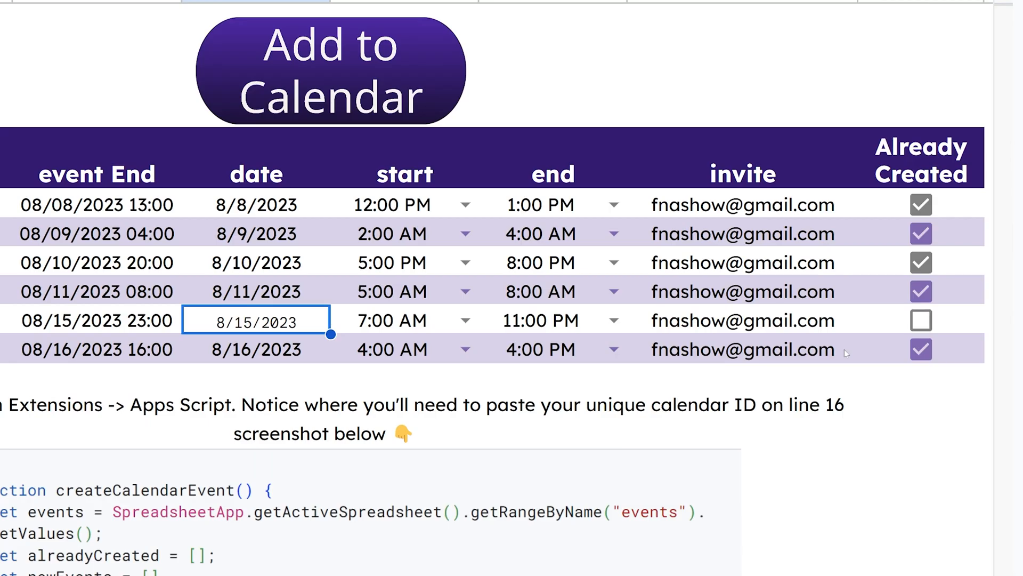
{"action": "left_click", "coordinate": [332, 70]}
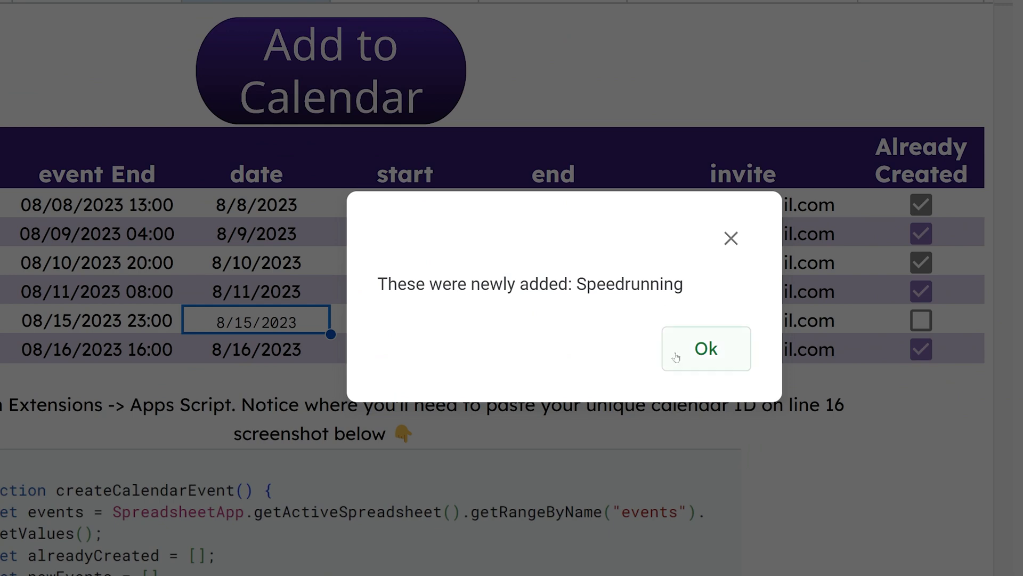
{"action": "left_click", "coordinate": [706, 348]}
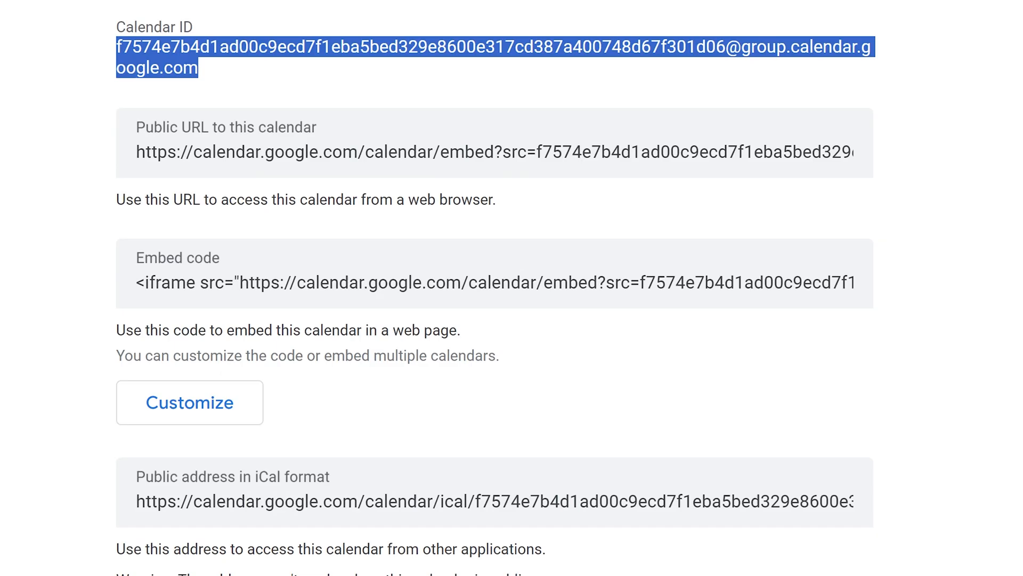